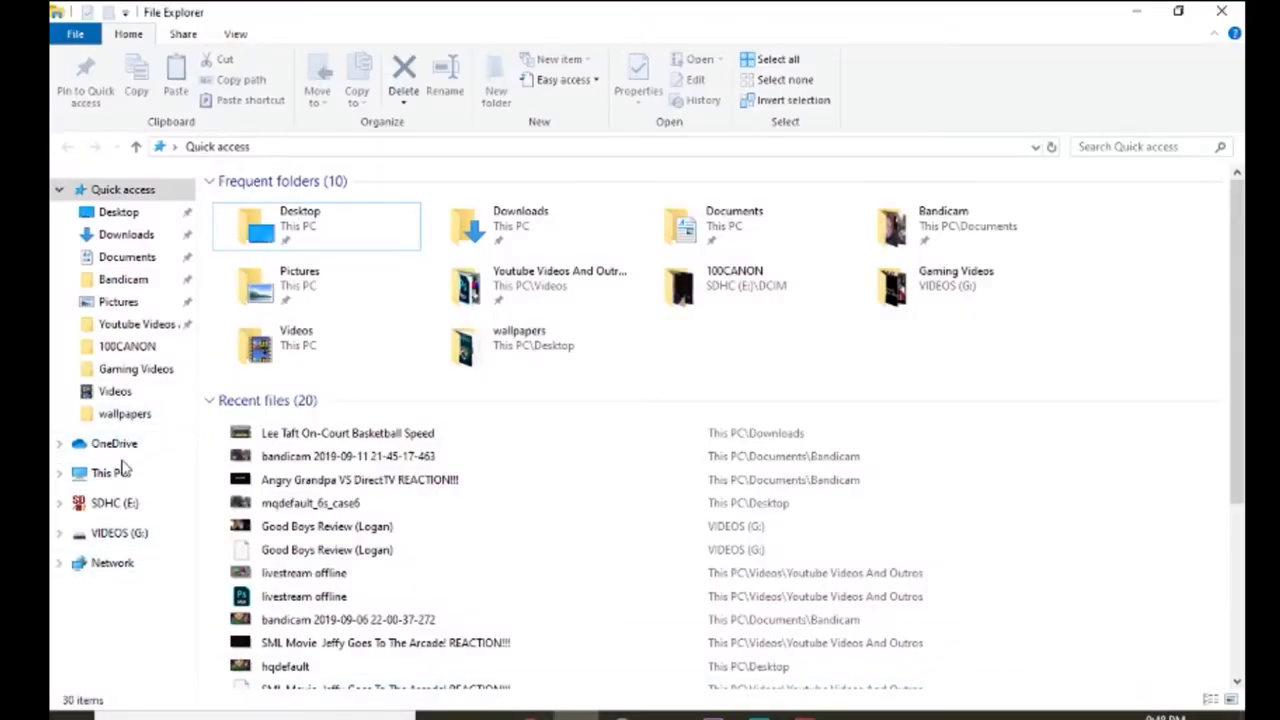
Step: View This PC's Properties to show the System window with installed RAM
right_click(100, 472)
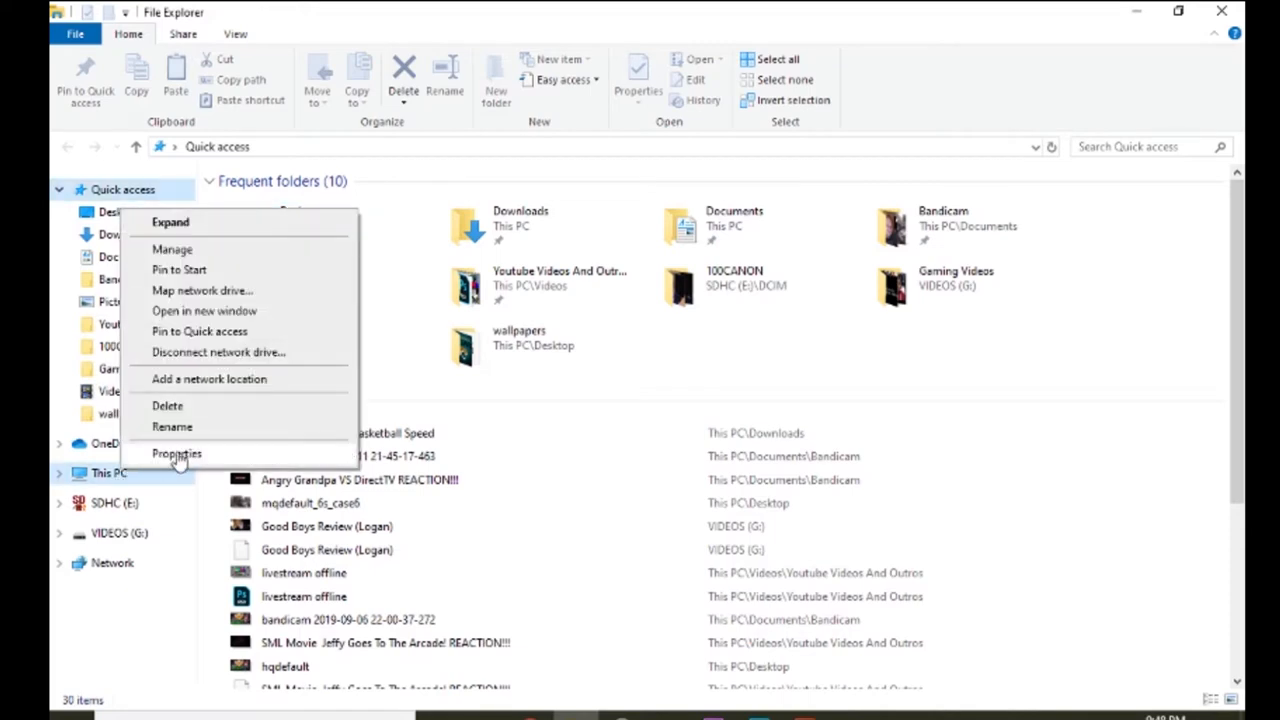
click(176, 452)
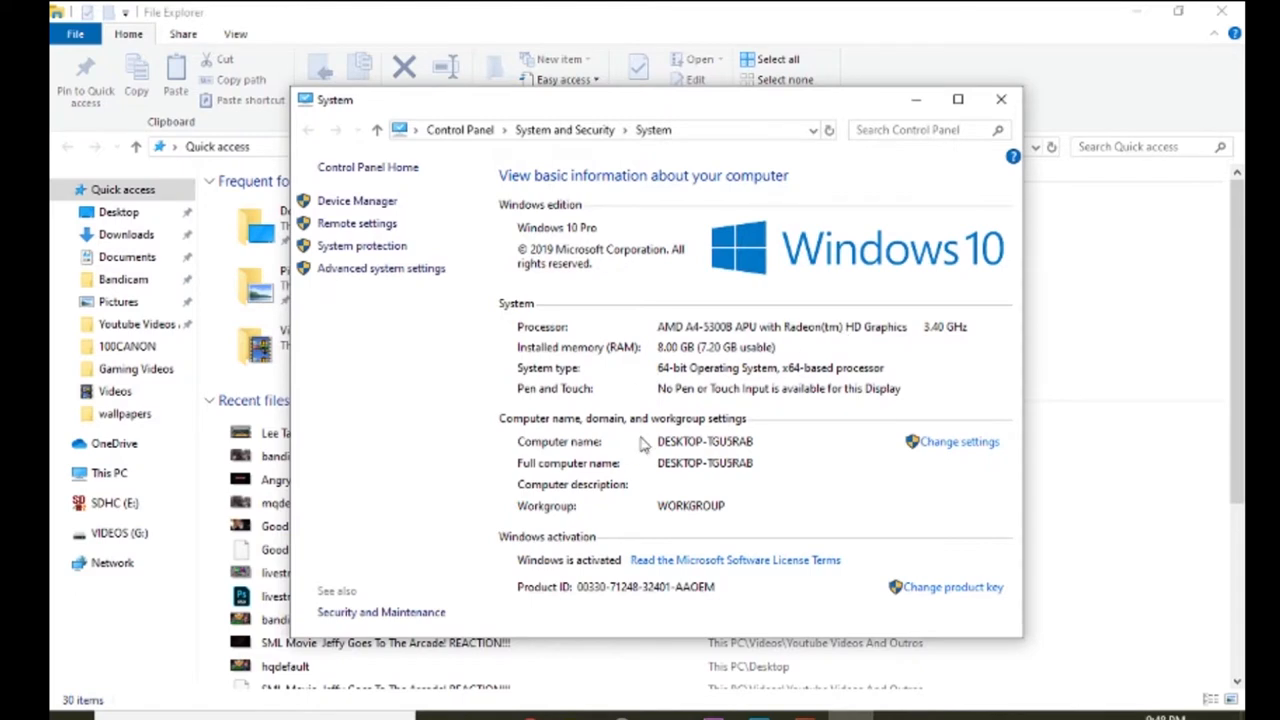
mouse_move(544, 460)
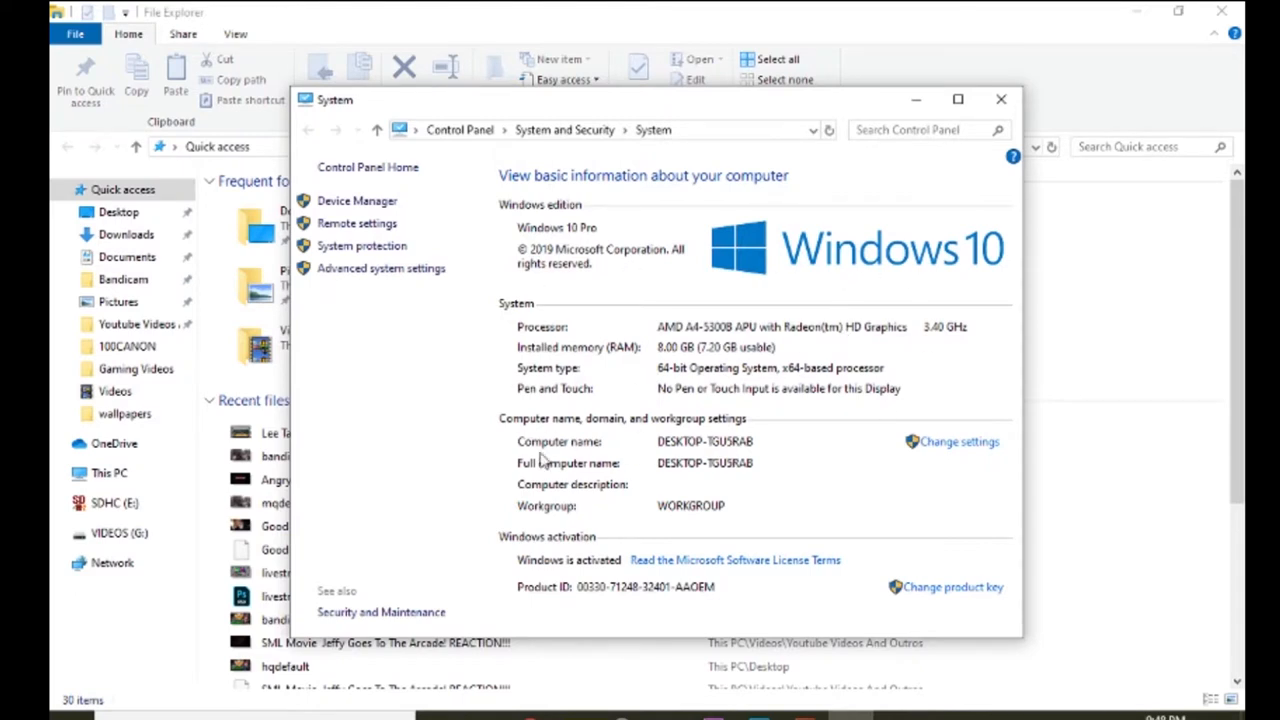
mouse_move(672, 350)
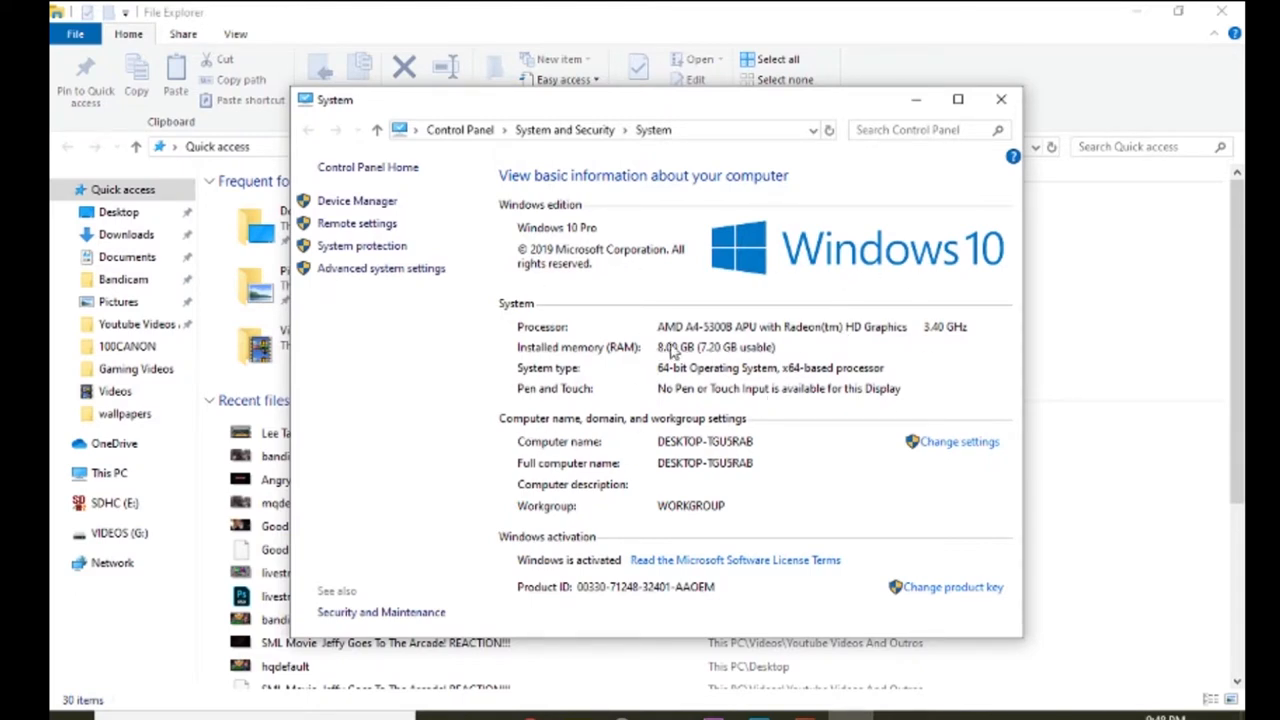
mouse_move(790, 350)
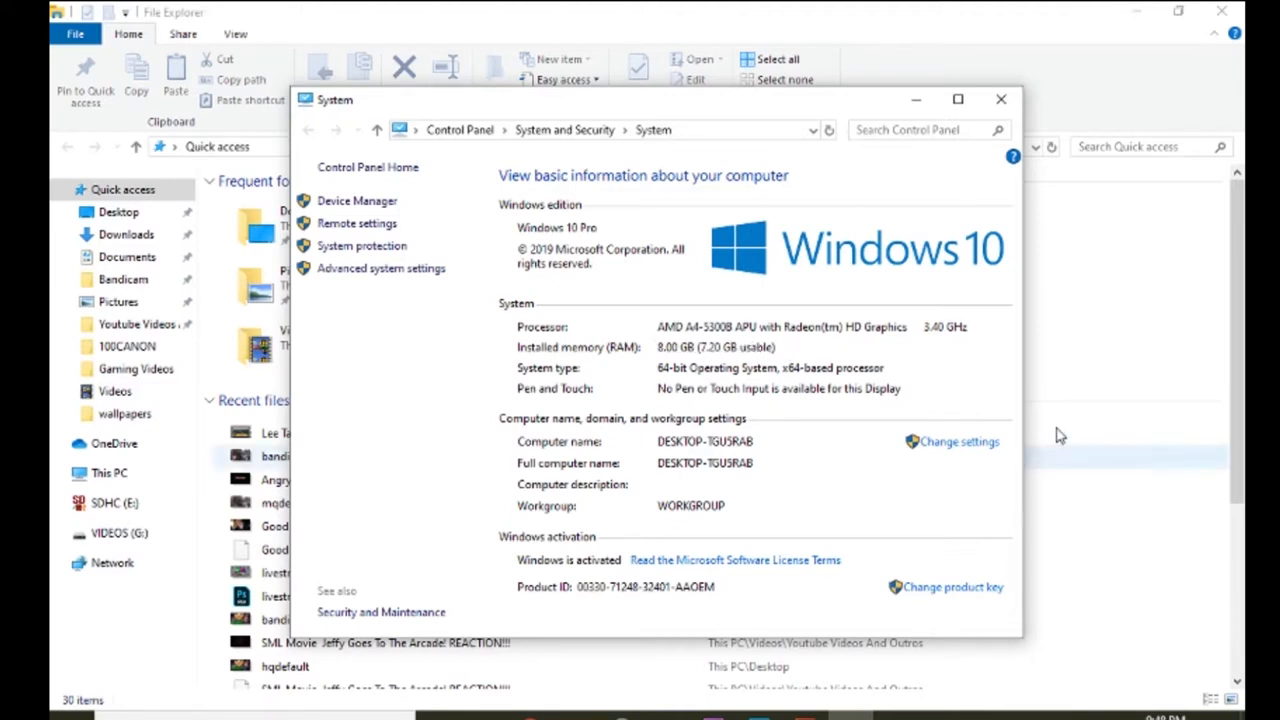
mouse_move(924, 110)
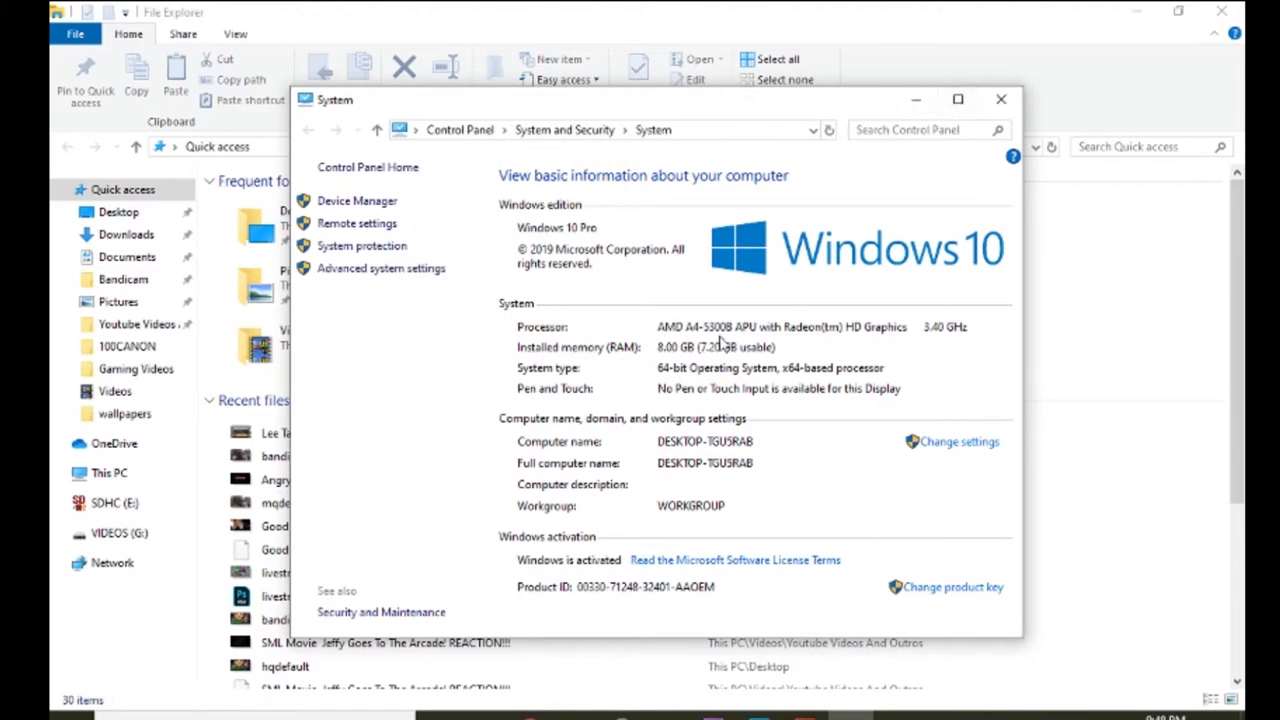
mouse_move(1128, 12)
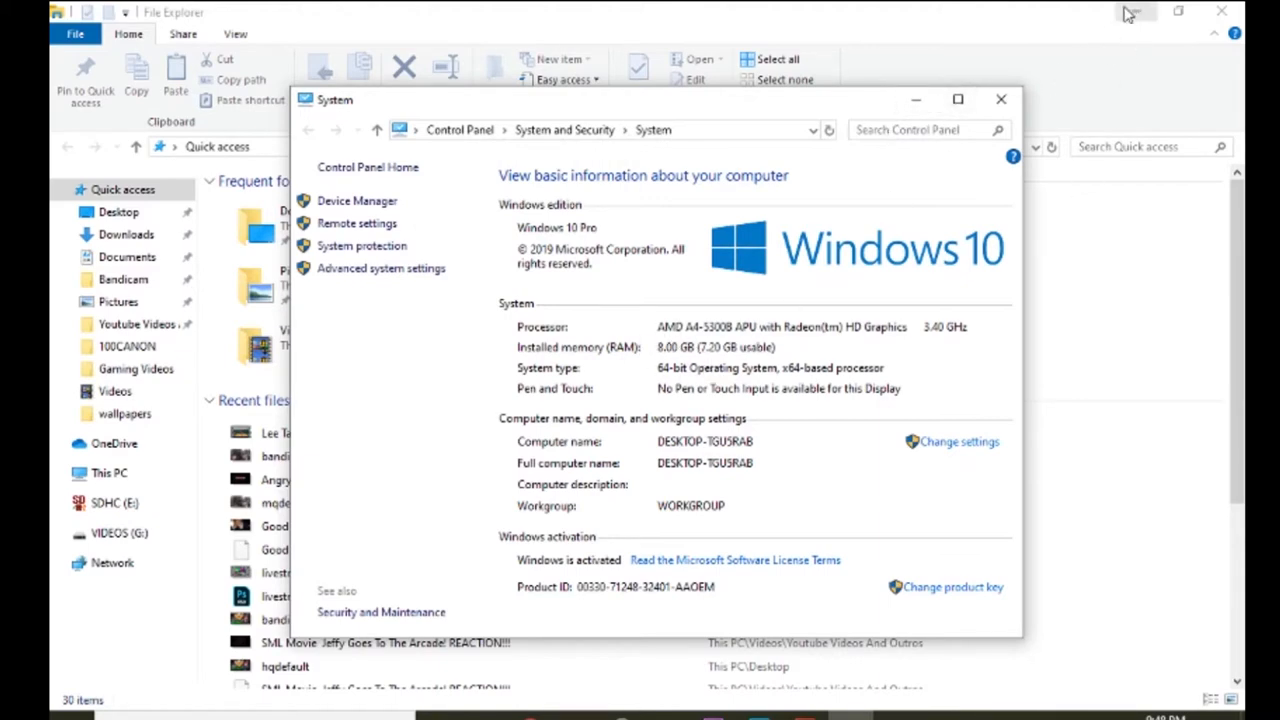